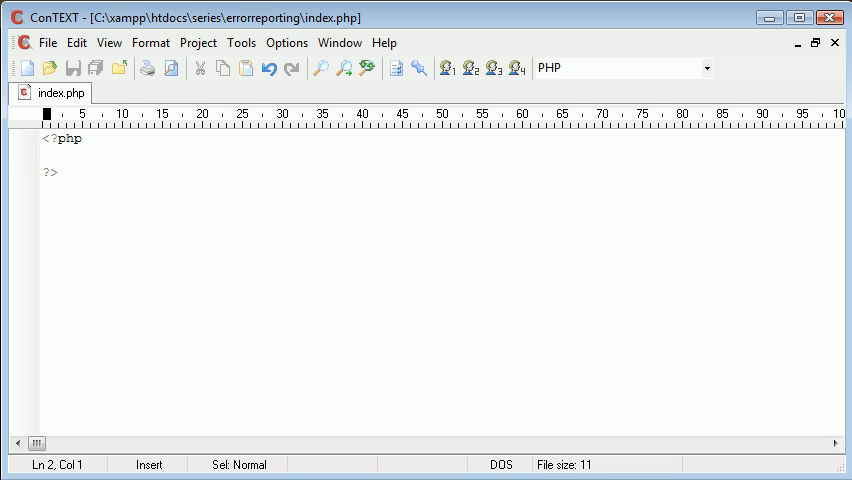
Add the line $var = 'Alex' inside the PHP block, then remove its closing semicolon.
key("Return")
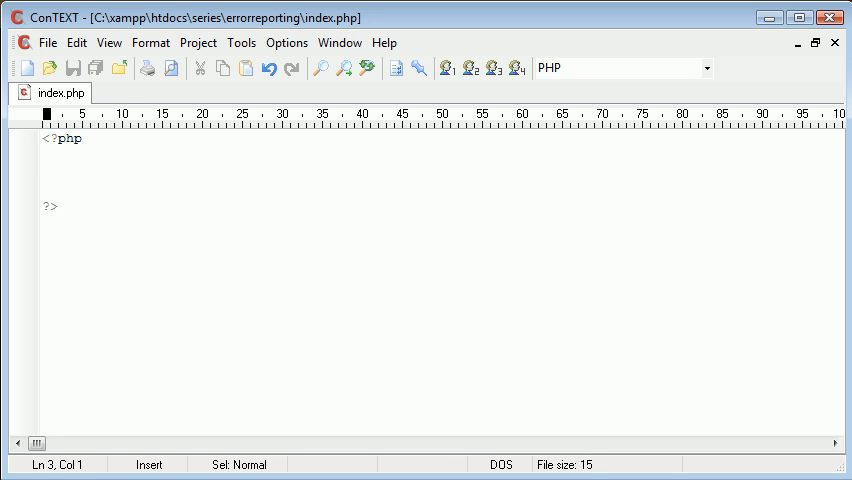
type("$var = 'A")
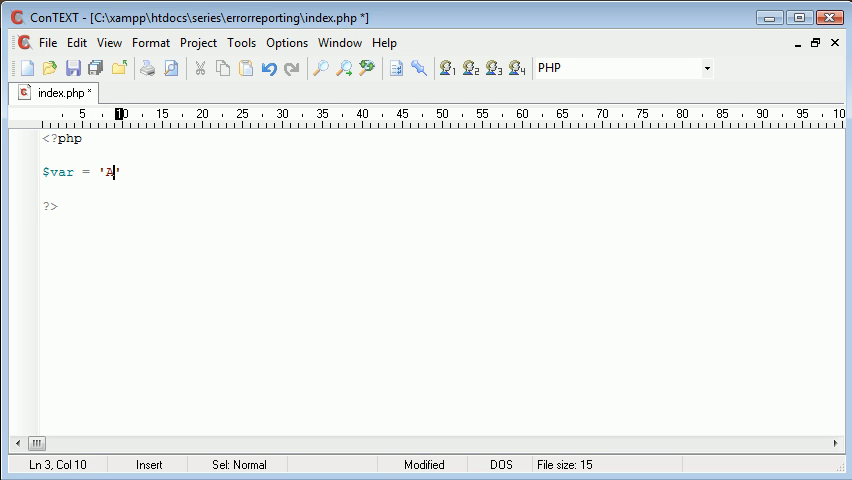
type("lex")
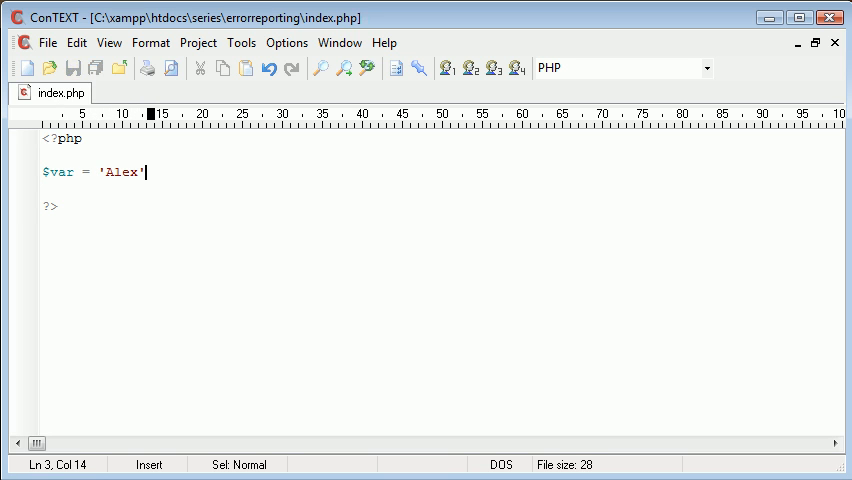
type(";")
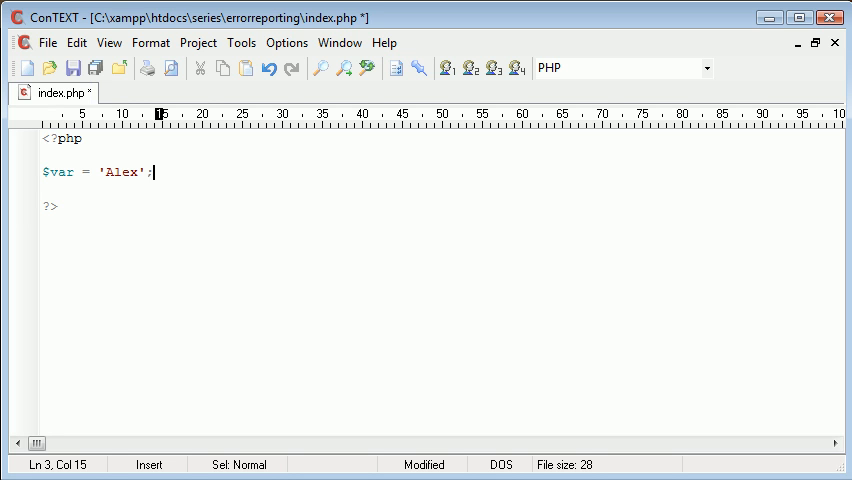
key("BackSpace")
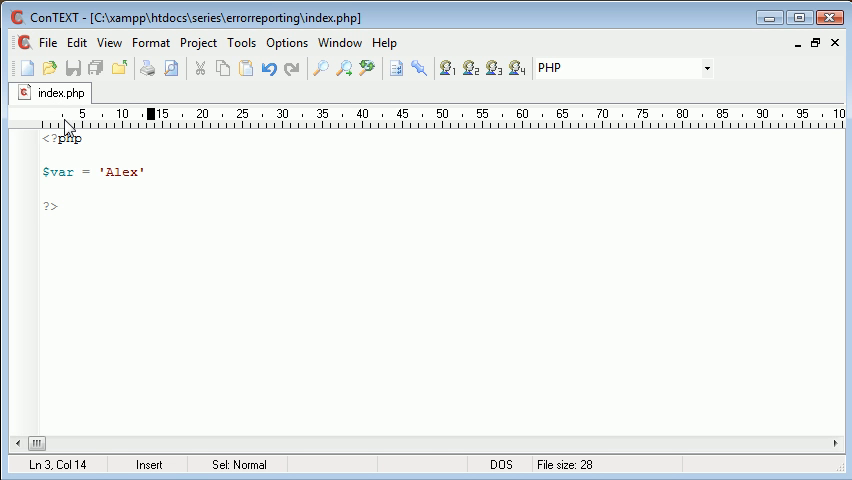
type("echo")
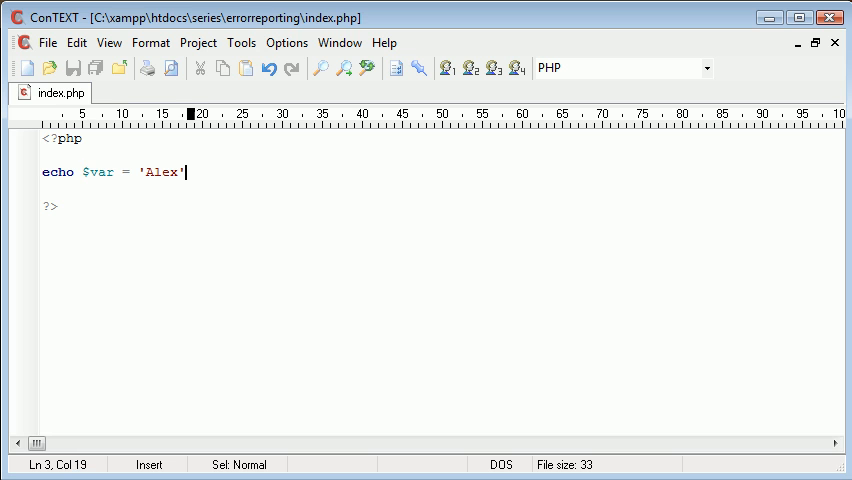
Add a second line $var2 = 'Billy'; below the echo $var statement, retyping it after undoing.
key("shift+Left")
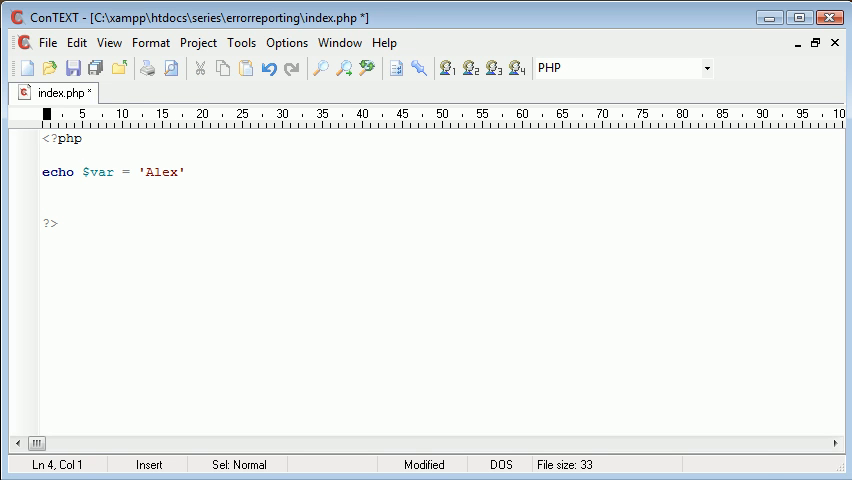
type("$var2 = ''")
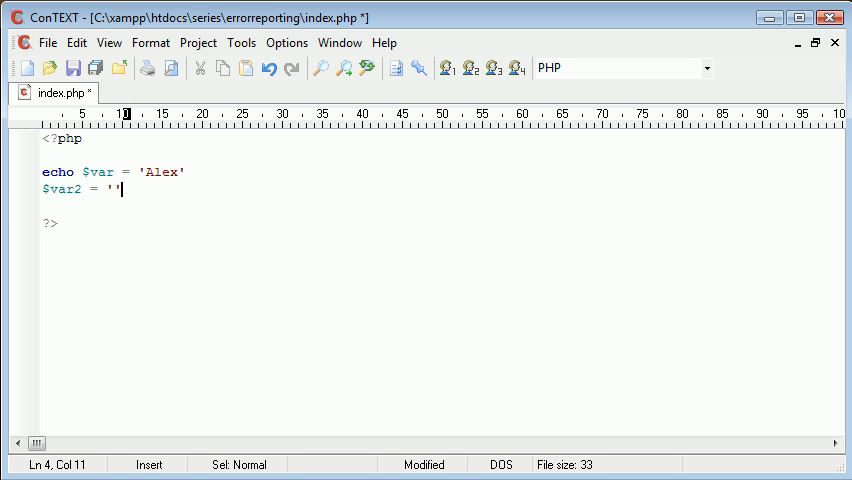
type("Billy';")
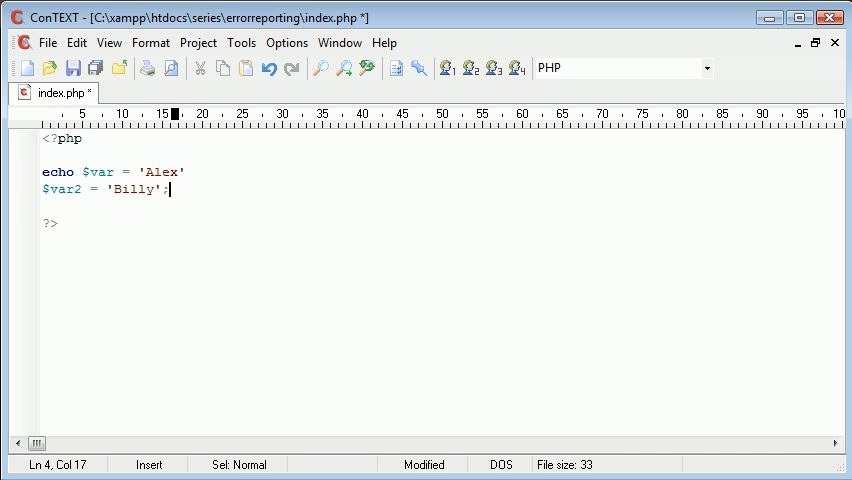
key("Home")
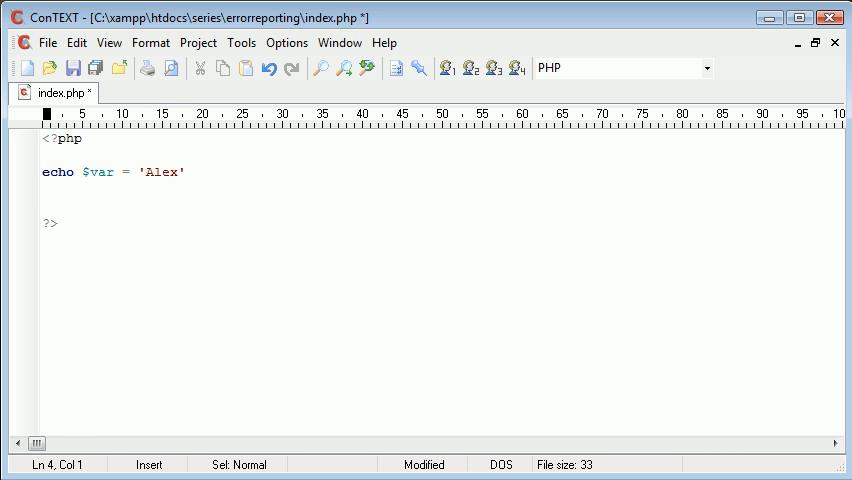
type("$var2 = 'Billy';")
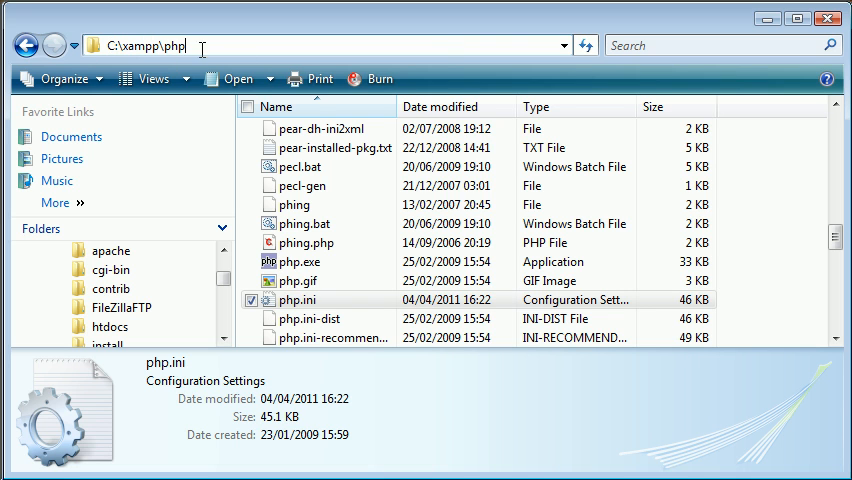
mouse_move(365, 261)
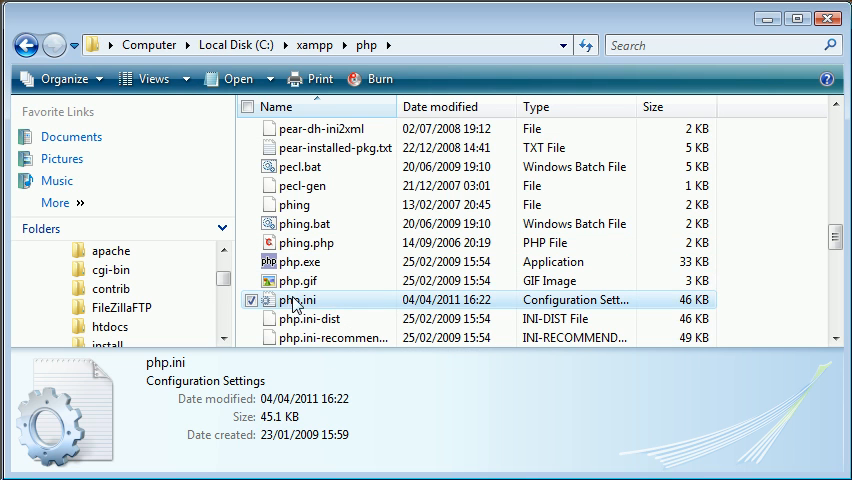
Open php.ini from C:\xampp\php in Notepad.
double_click(297, 300)
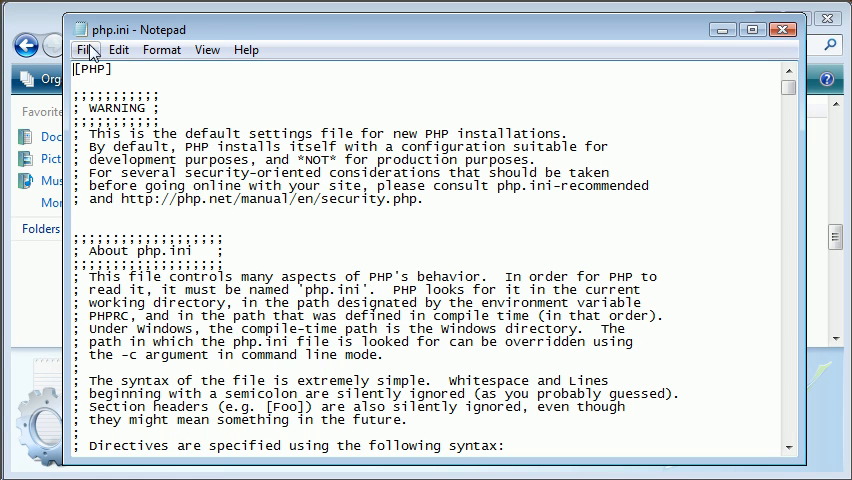
Search php.ini for error_rep and jump to the first error_reporting match.
left_click(119, 50)
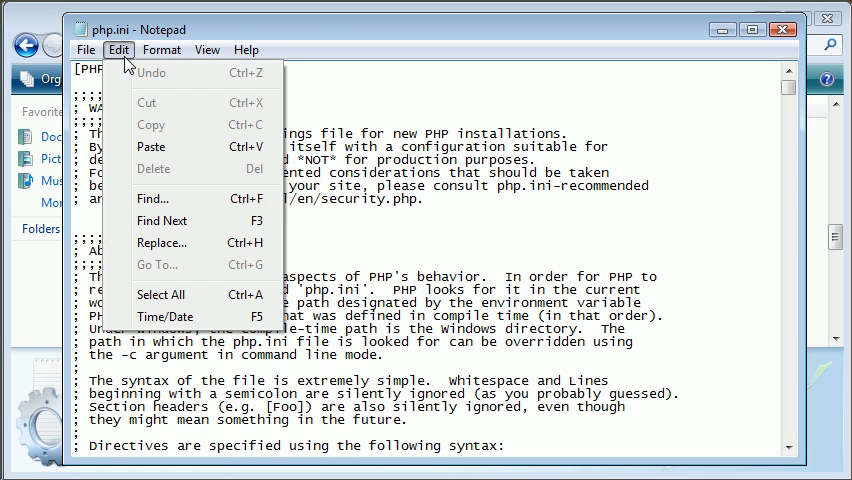
left_click(152, 198)
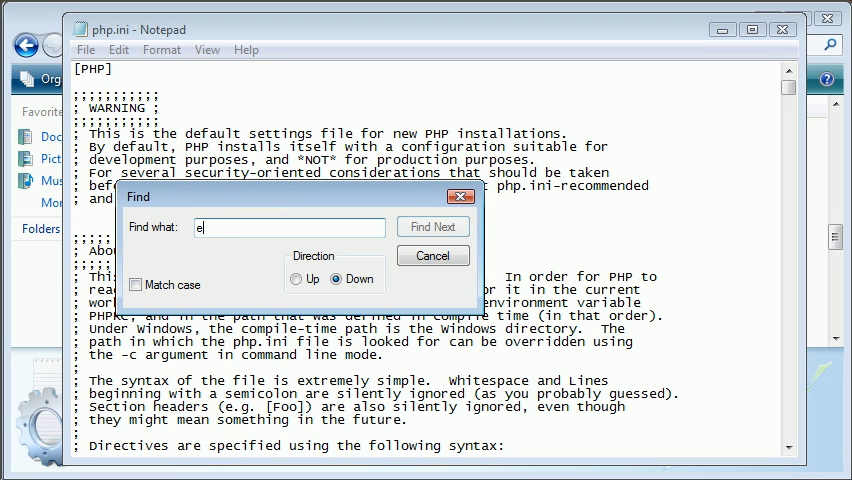
type("rror_rep")
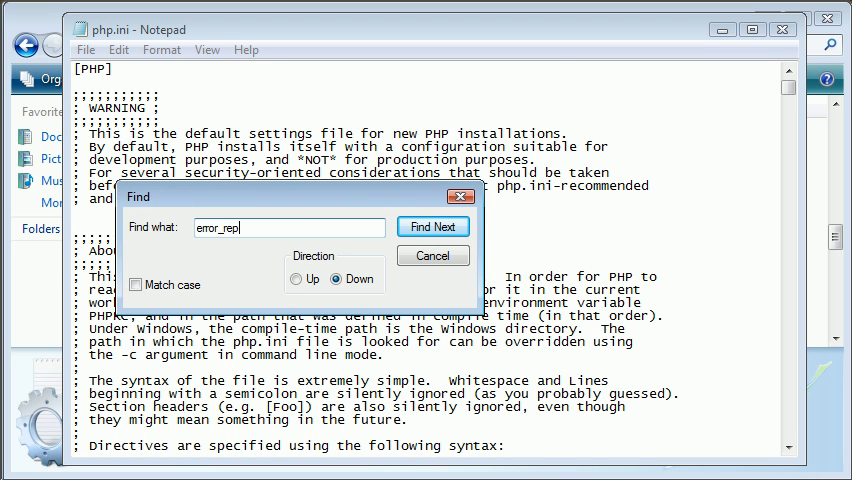
left_click(432, 226)
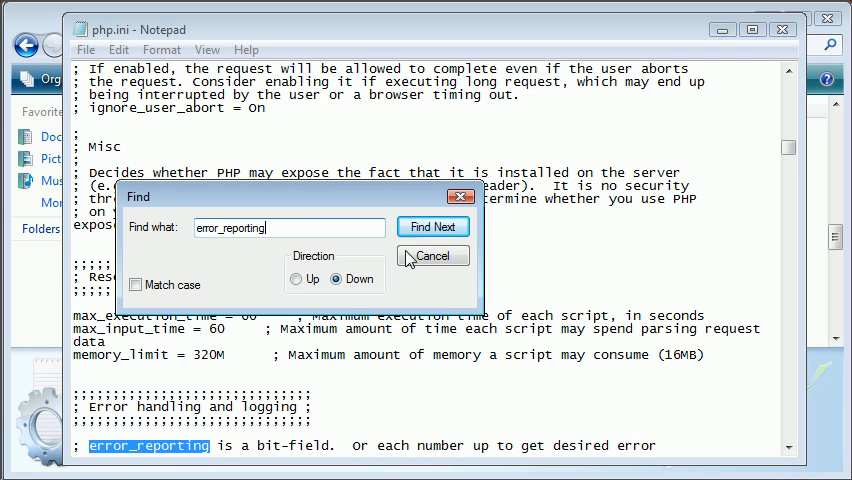
left_click(432, 256)
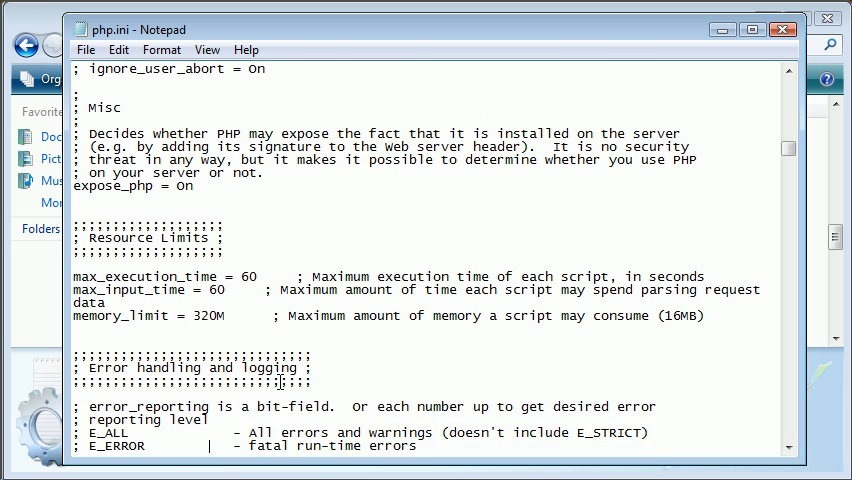
Read down through the error handling section's error levels and examples.
scroll("down", 3)
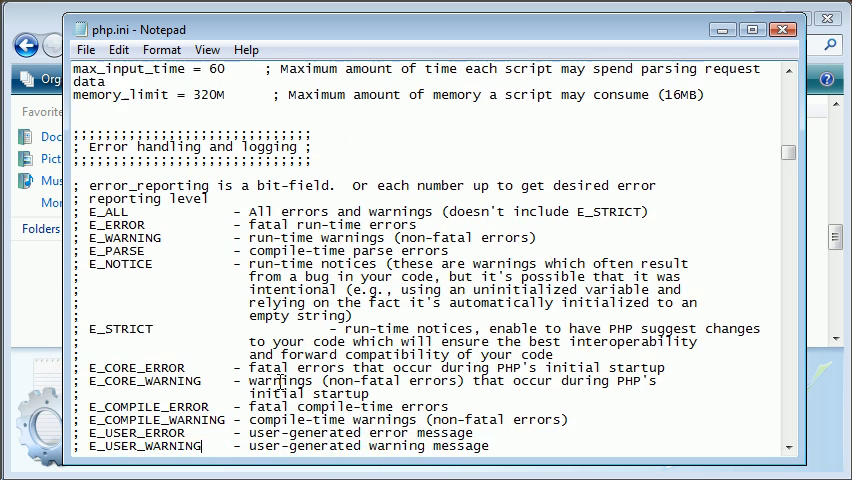
scroll("down", 3)
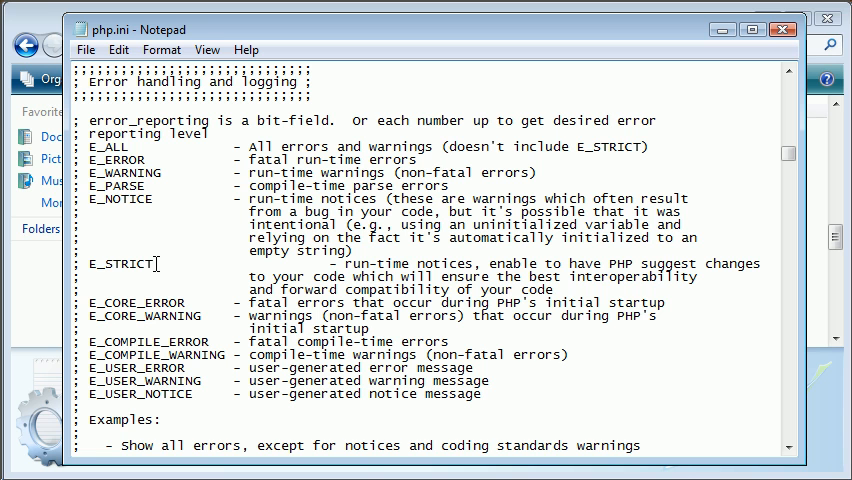
scroll("down", 3)
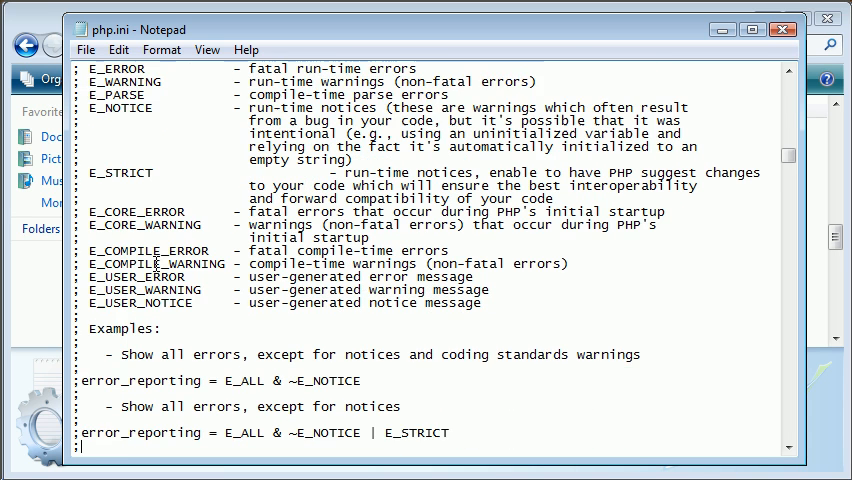
scroll("down", 3)
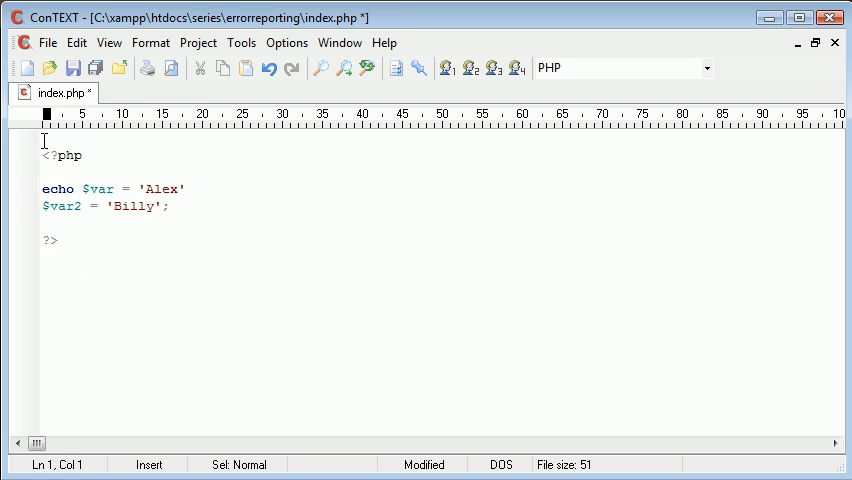
Add the line 'Outside content.' above the PHP block and save index.php.
type("Outside co")
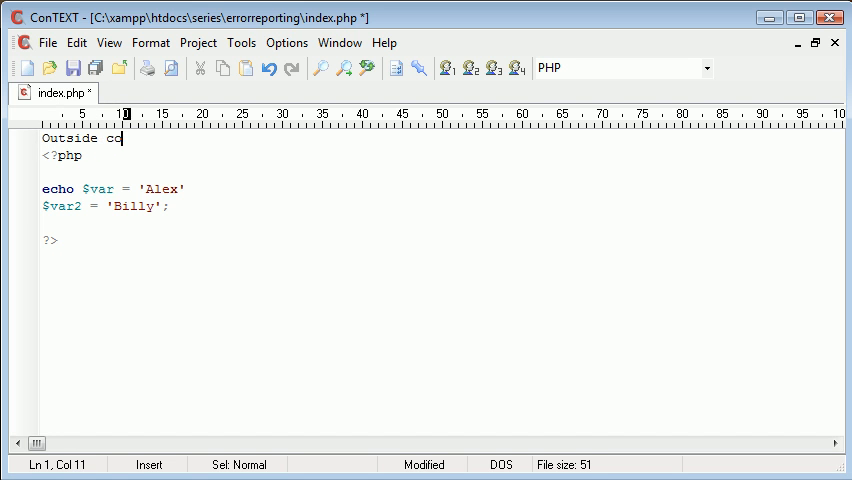
type("ntent.")
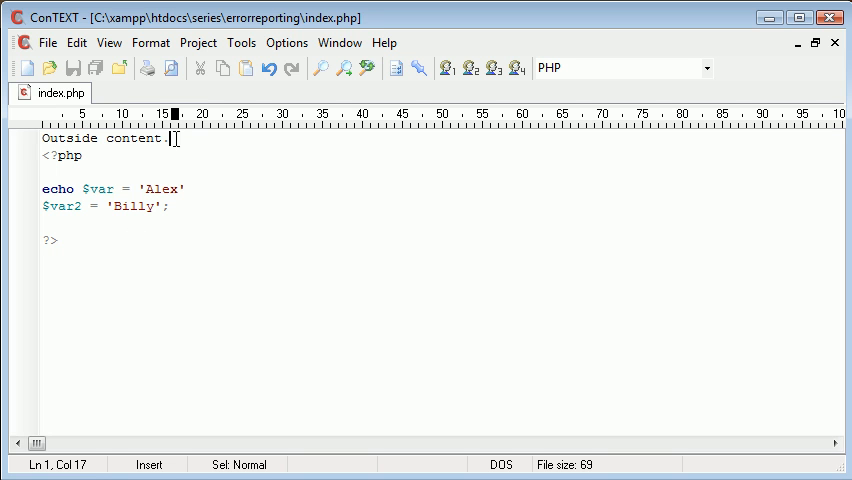
key("Delete")
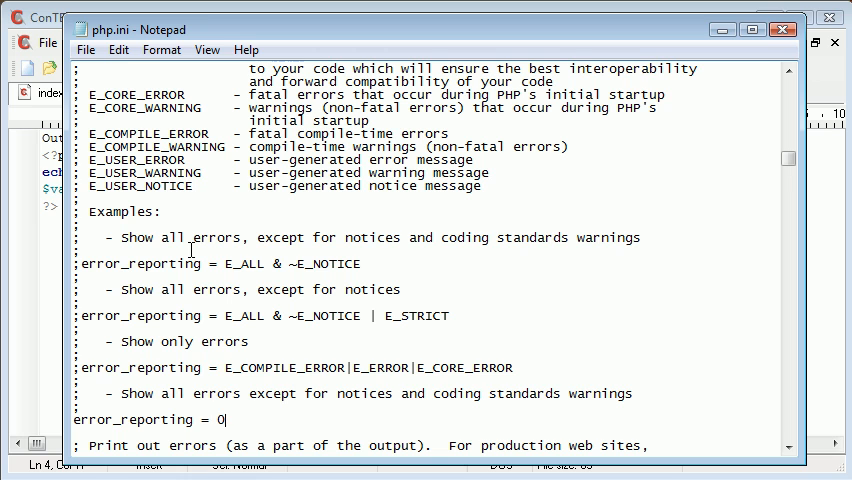
Change php.ini's active error_reporting value from 0 to E_ALL.
type("E_ALL")
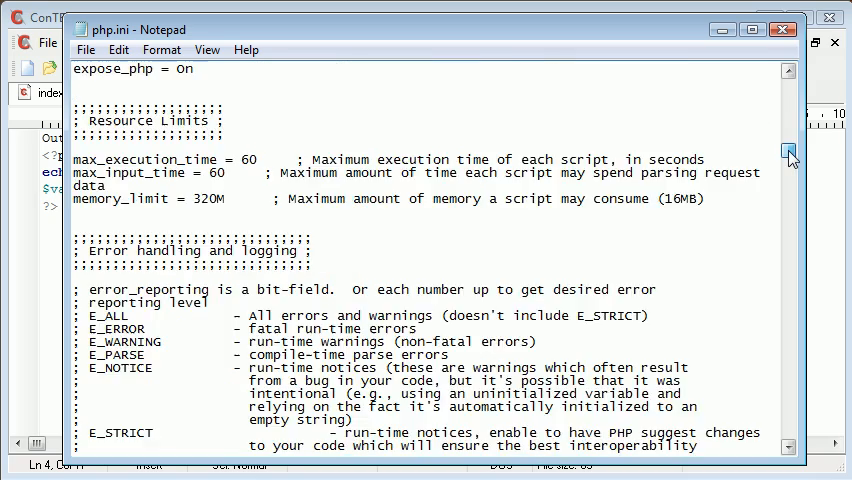
scroll("down", 3)
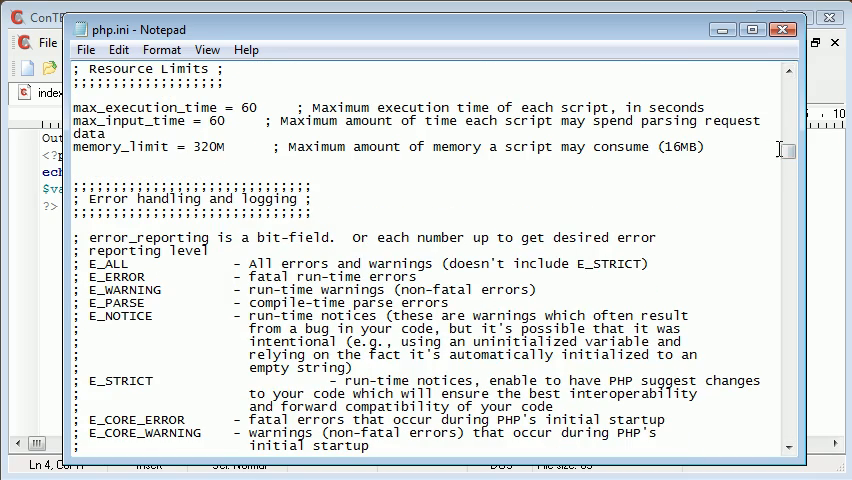
scroll("down", 3)
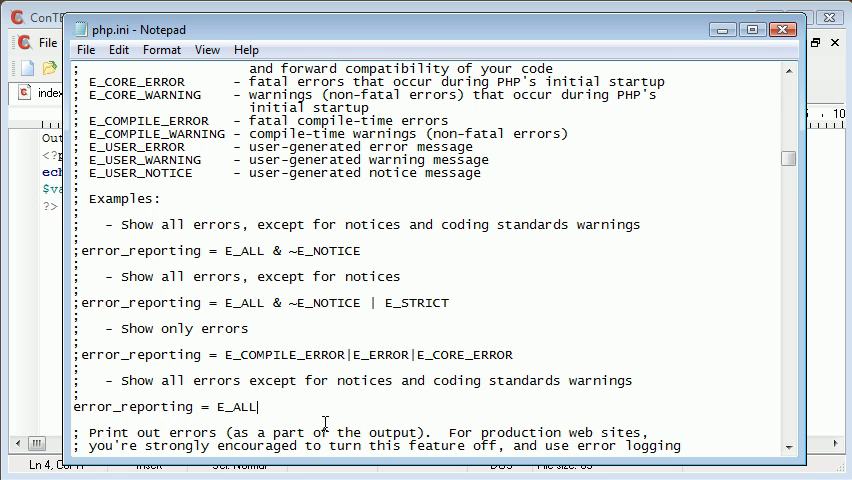
mouse_move(88, 65)
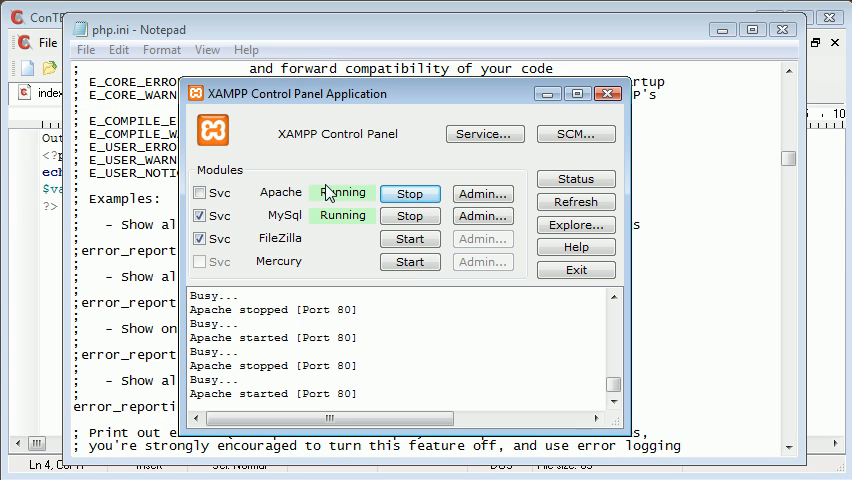
mouse_move(428, 205)
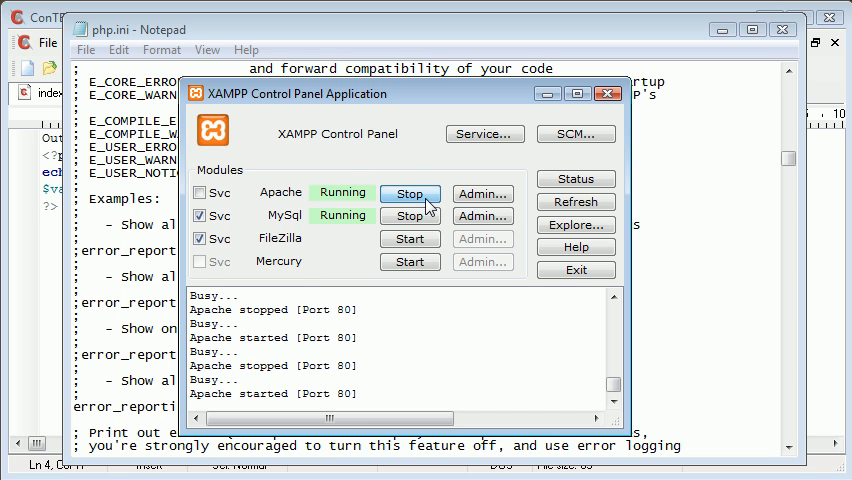
Stop and start Apache in XAMPP so the new php.ini settings load.
left_click(409, 194)
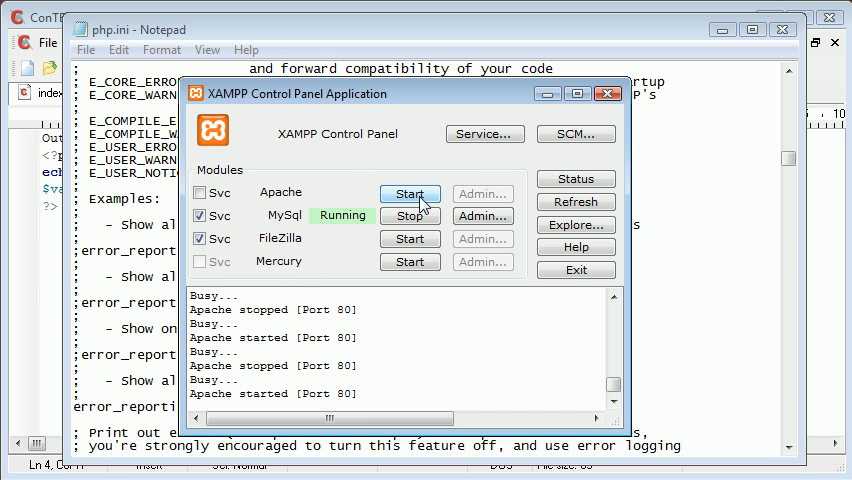
left_click(409, 193)
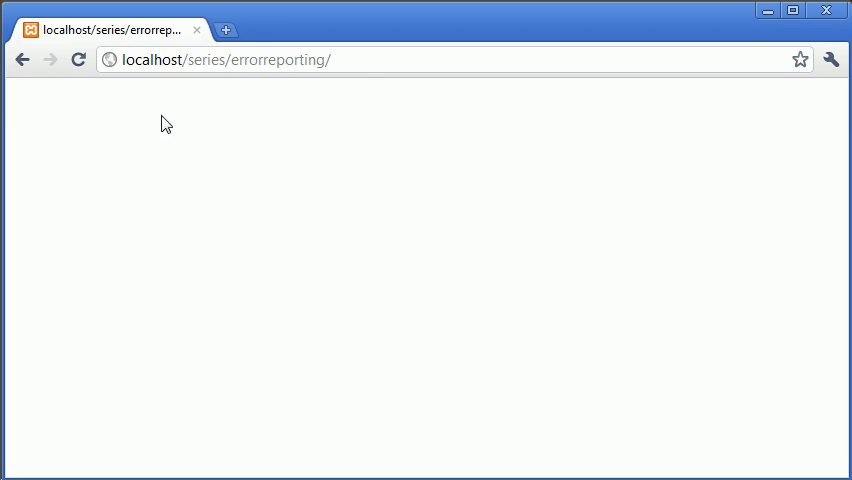
Reload localhost/series/errorreporting/ to see the parse error on line 4.
left_click(78, 60)
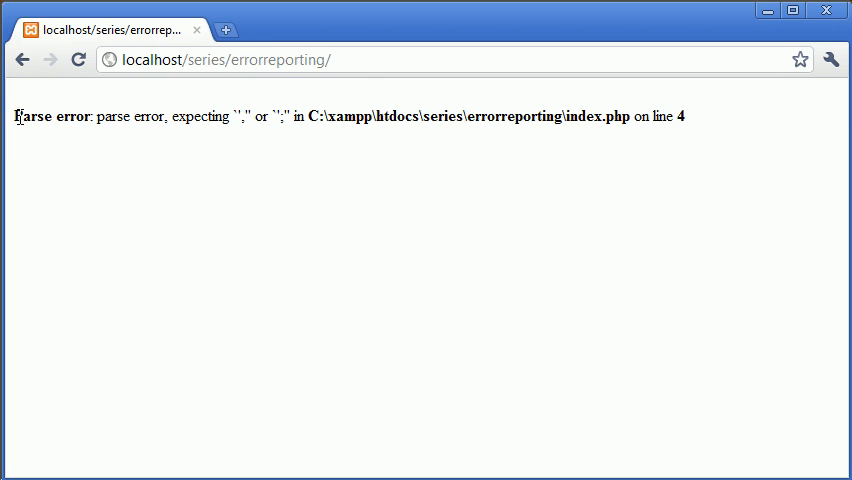
mouse_move(221, 135)
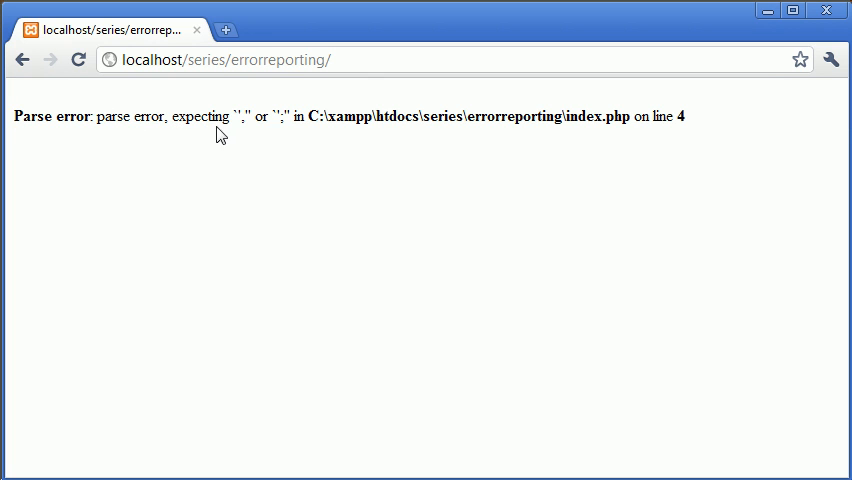
mouse_move(283, 117)
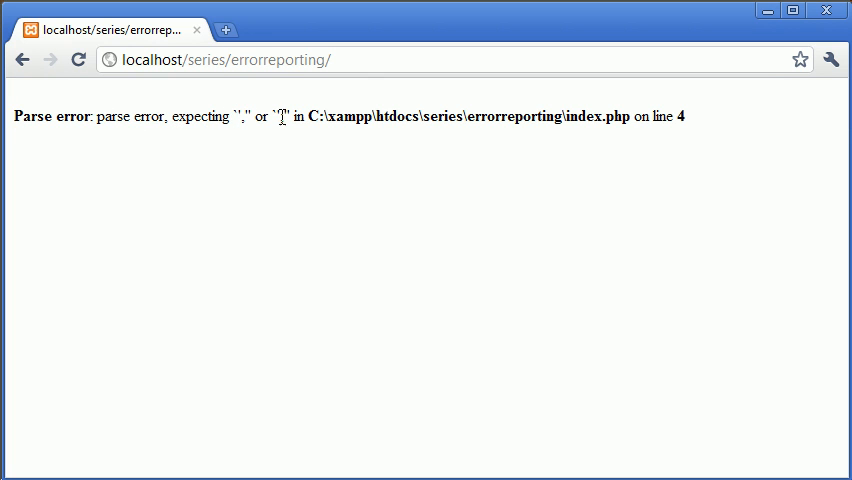
mouse_move(656, 154)
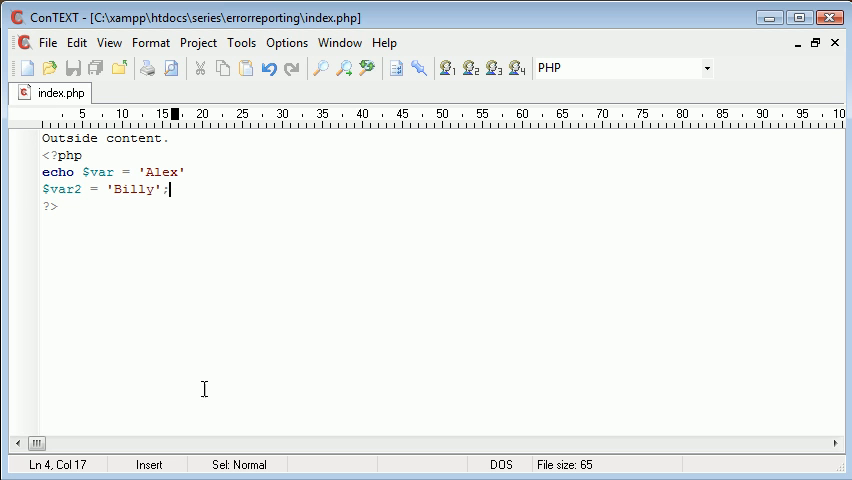
End the echo $var = 'Alex' statement with a semicolon, keeping $var2 on its own line.
left_click(46, 189)
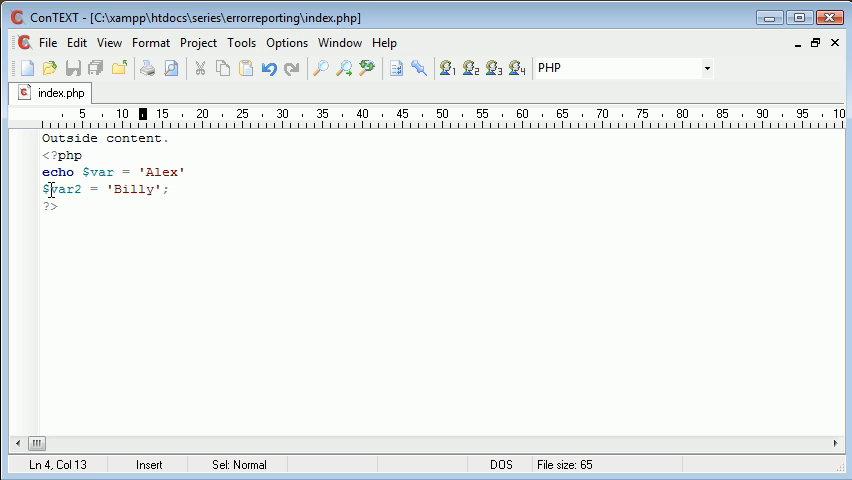
left_click(172, 172)
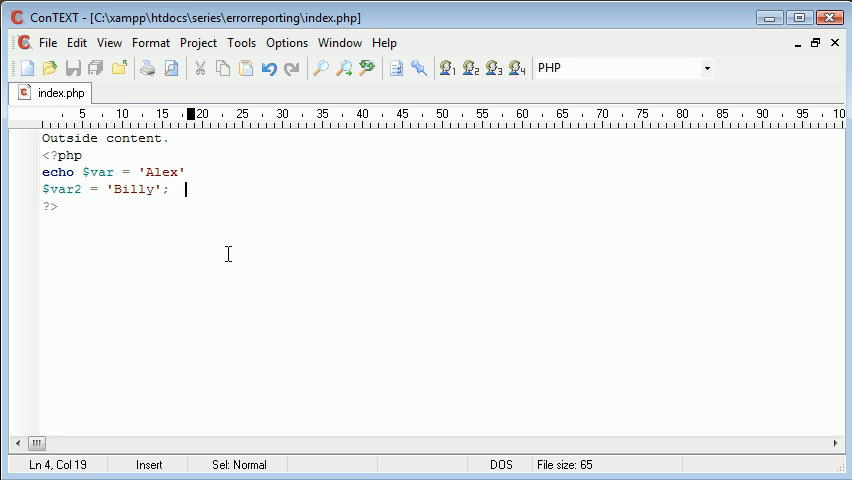
key("Home")
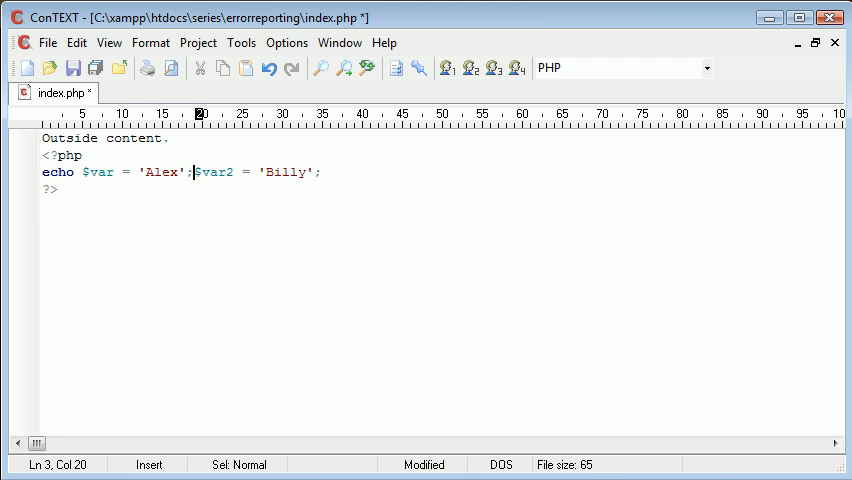
key("Return")
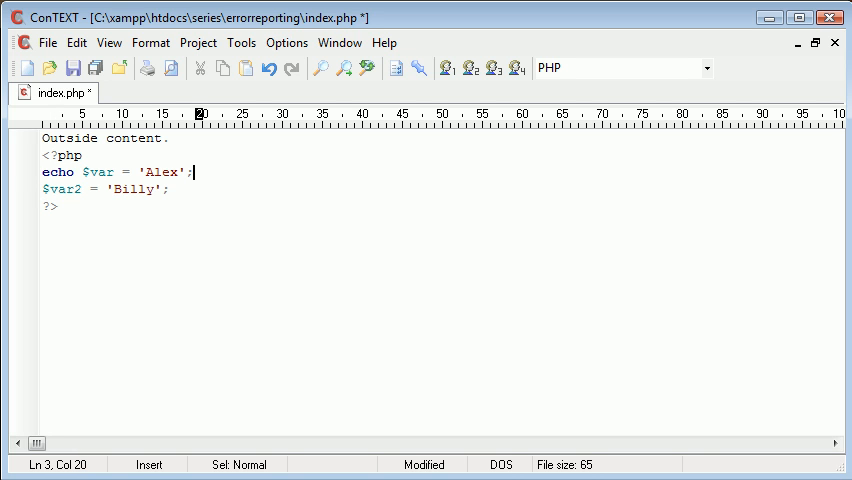
key("BackSpace")
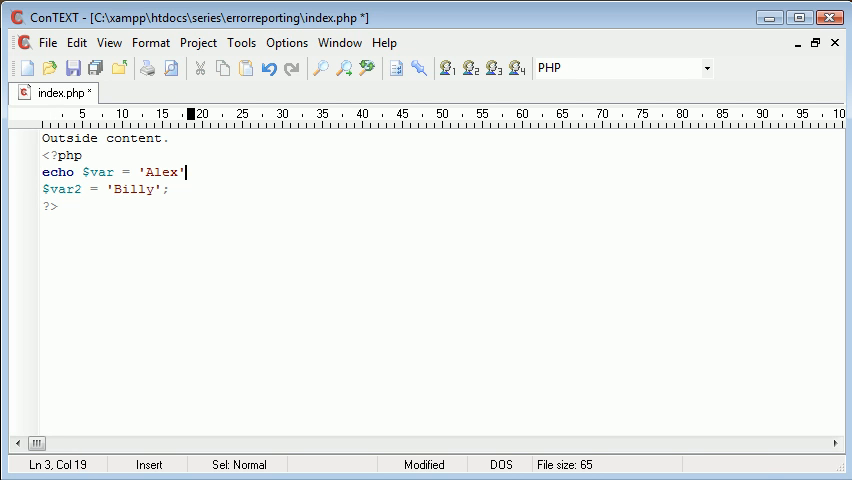
type(";")
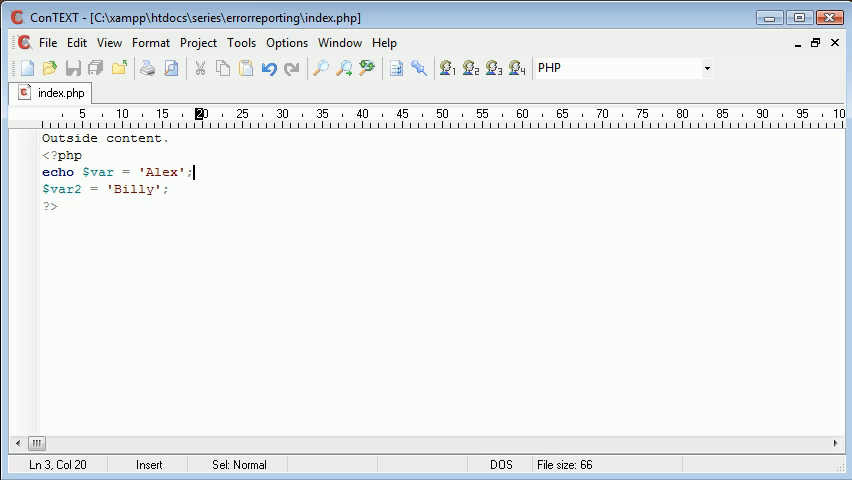
mouse_move(258, 275)
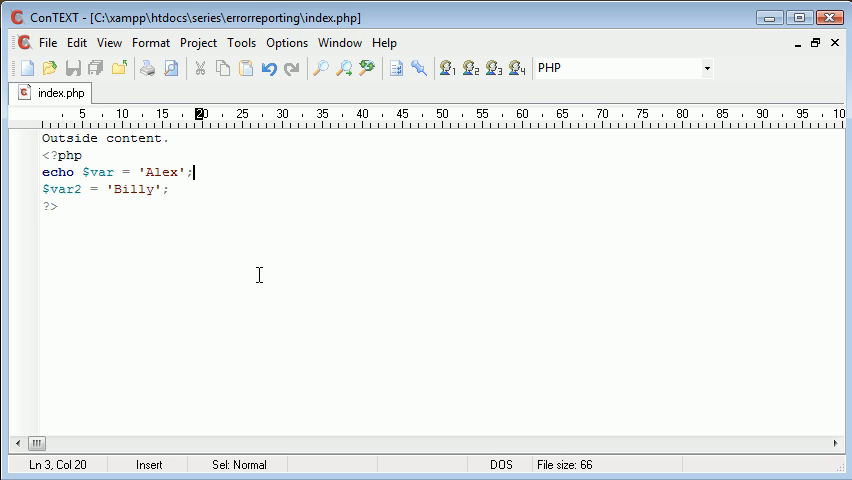